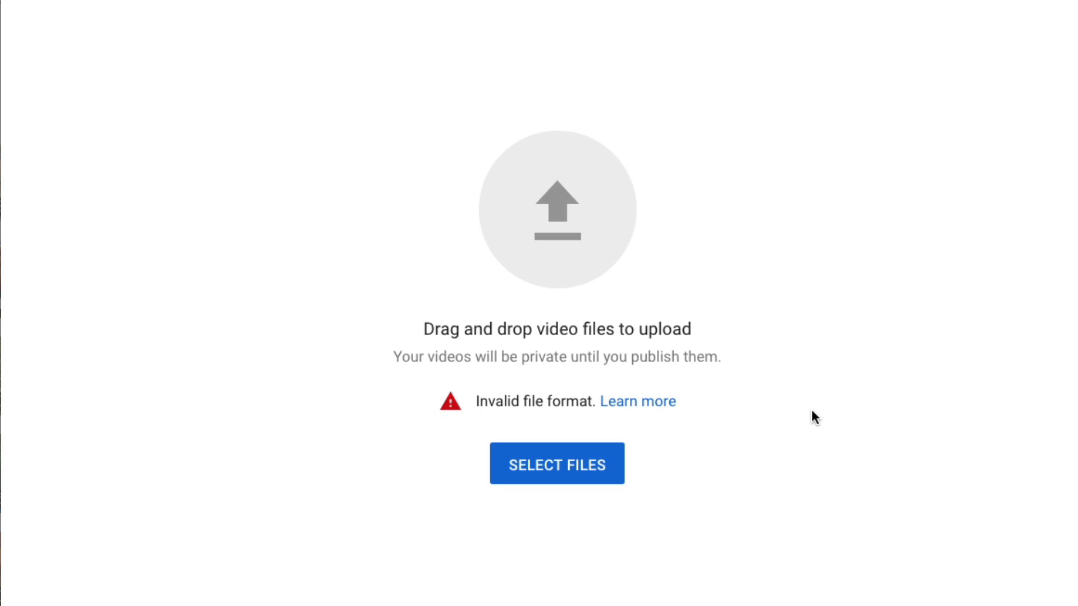
{"action": "mouse_move", "coordinate": [845, 436]}
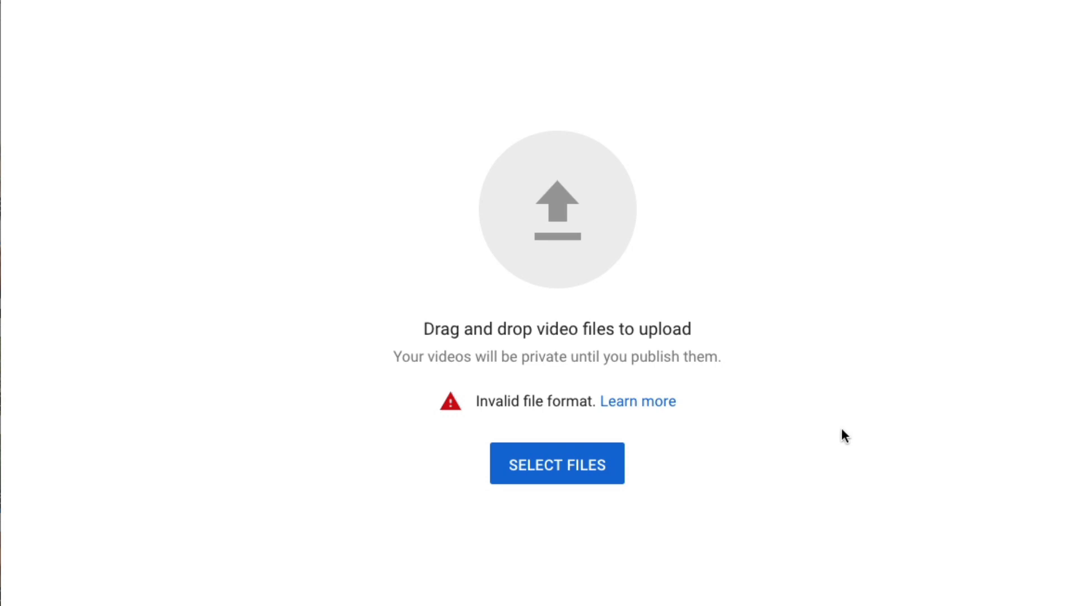
{"action": "mouse_move", "coordinate": [844, 438]}
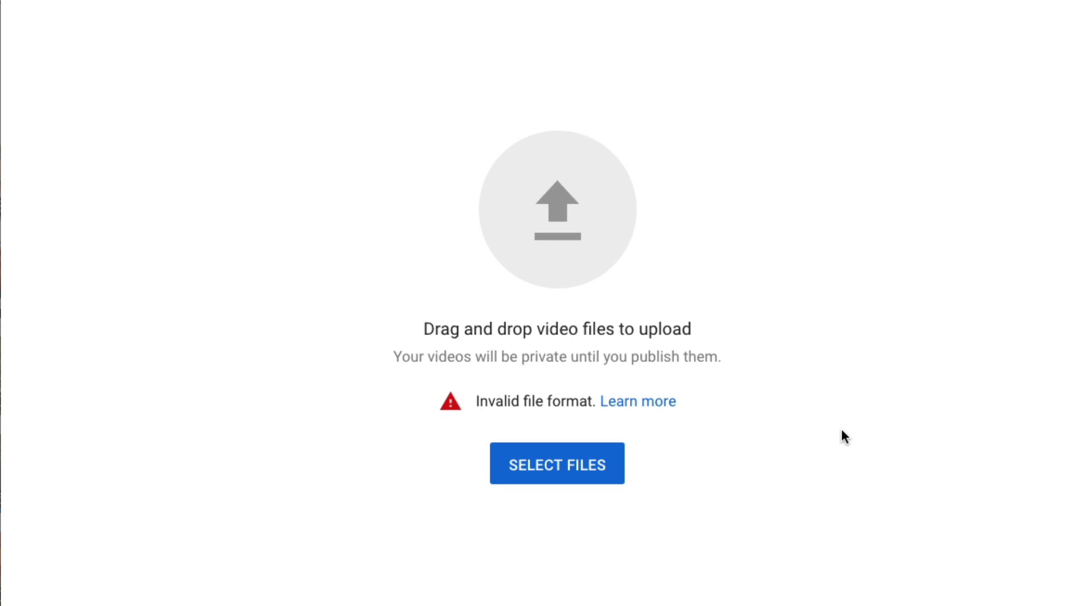
{"action": "mouse_move", "coordinate": [806, 462]}
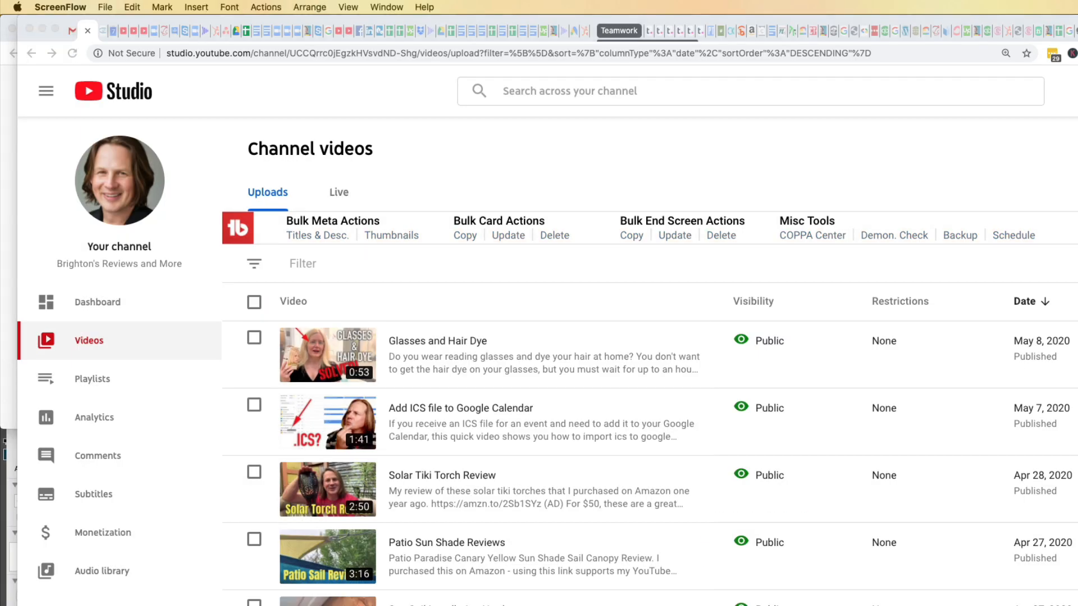
Open the 'YouTube Manager for Personal Channels' project from Downloads
{"action": "left_click", "coordinate": [105, 7]}
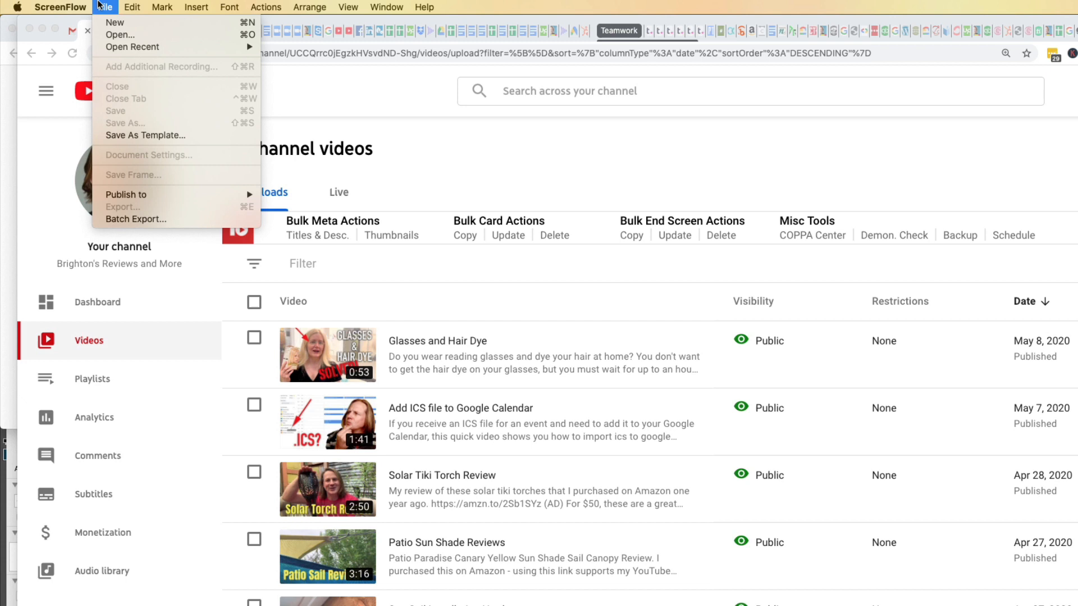
{"action": "left_click", "coordinate": [119, 35]}
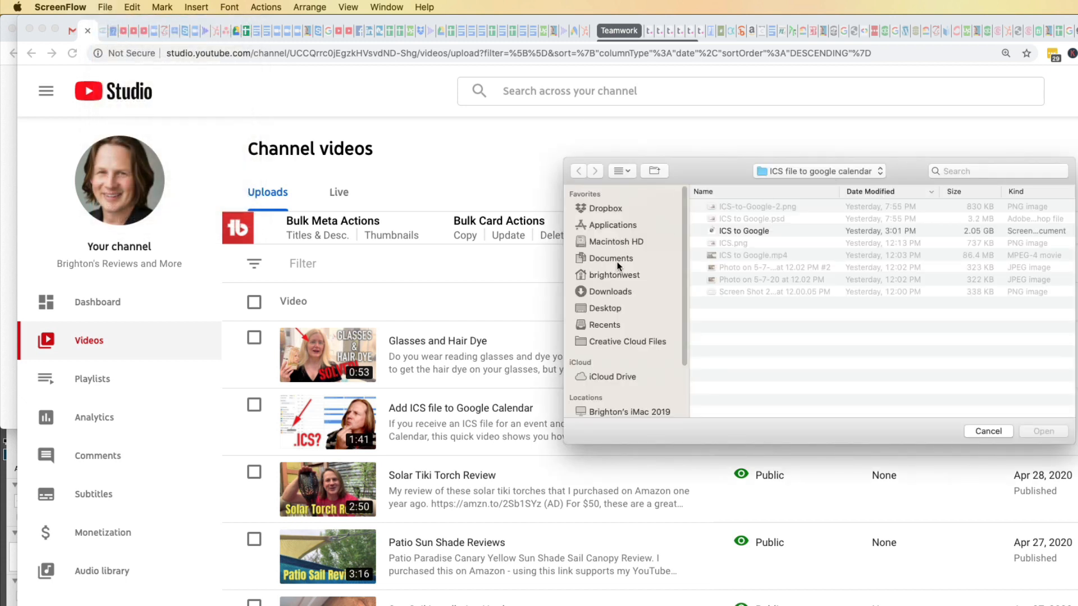
{"action": "left_click", "coordinate": [609, 292]}
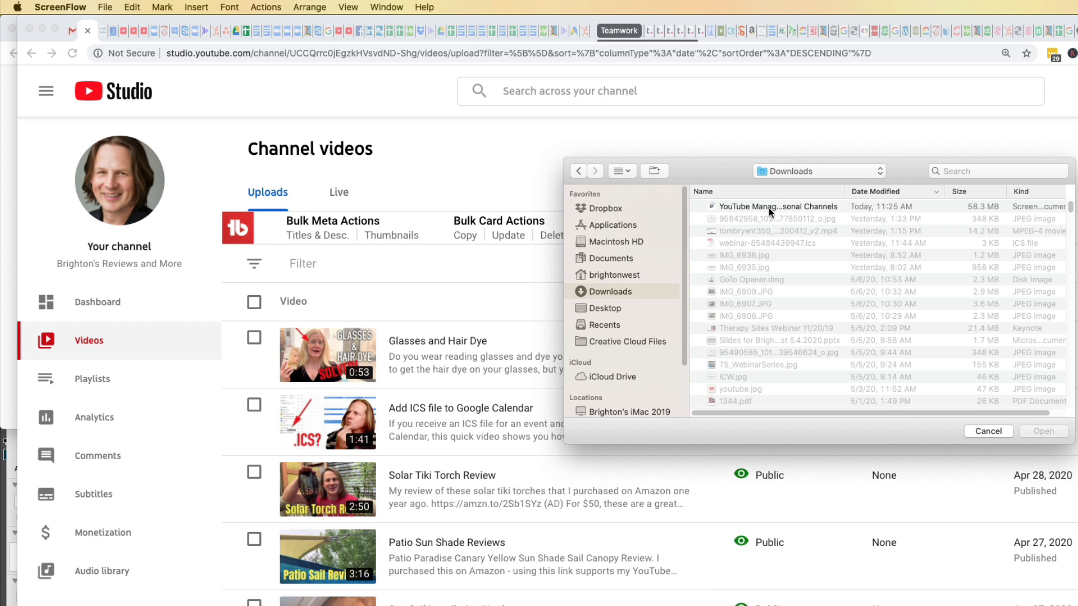
{"action": "left_click", "coordinate": [777, 206]}
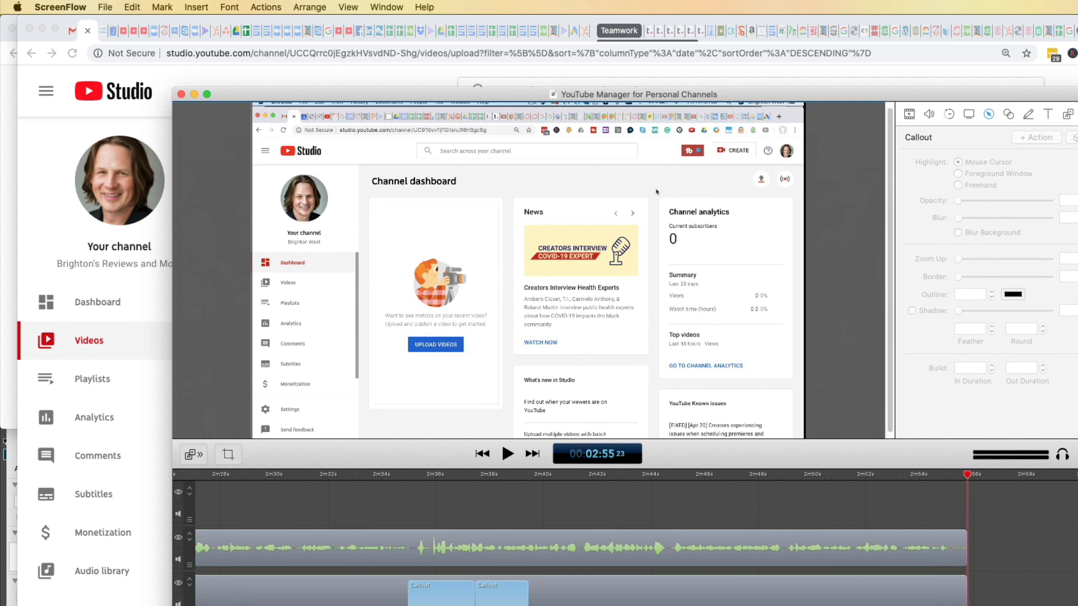
{"action": "mouse_move", "coordinate": [508, 310]}
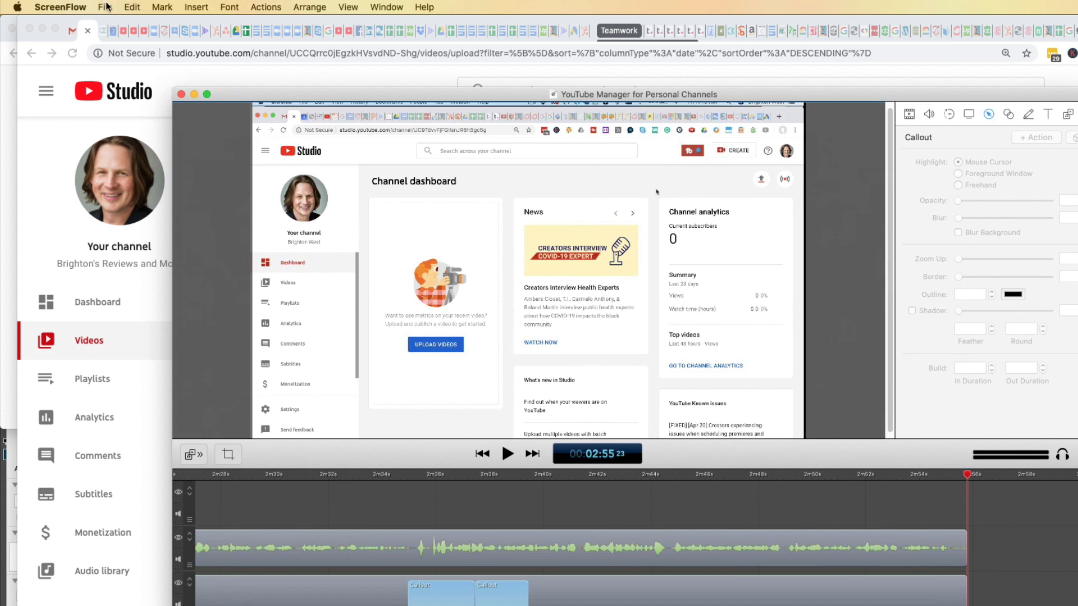
Export the project as an H.264 1920x1080 MP4 into Downloads
{"action": "left_click", "coordinate": [105, 6]}
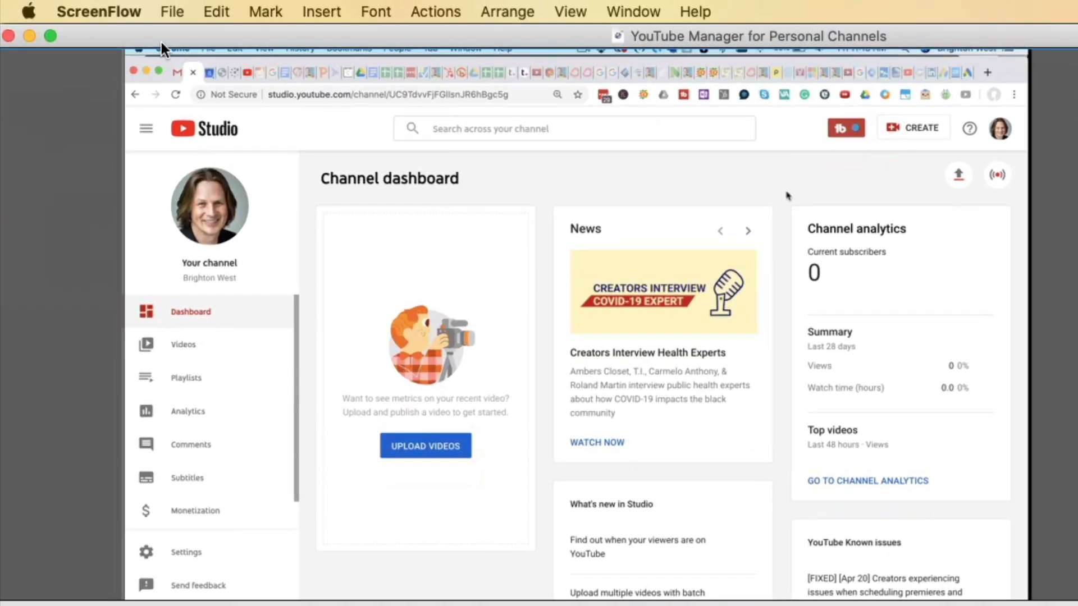
{"action": "left_click", "coordinate": [172, 11]}
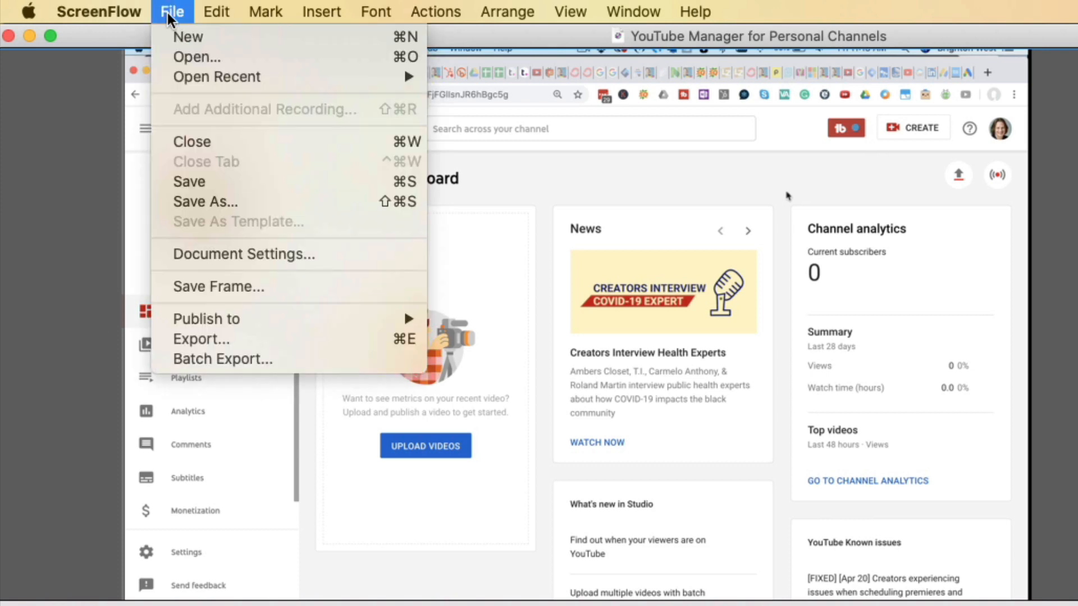
{"action": "left_click", "coordinate": [201, 339]}
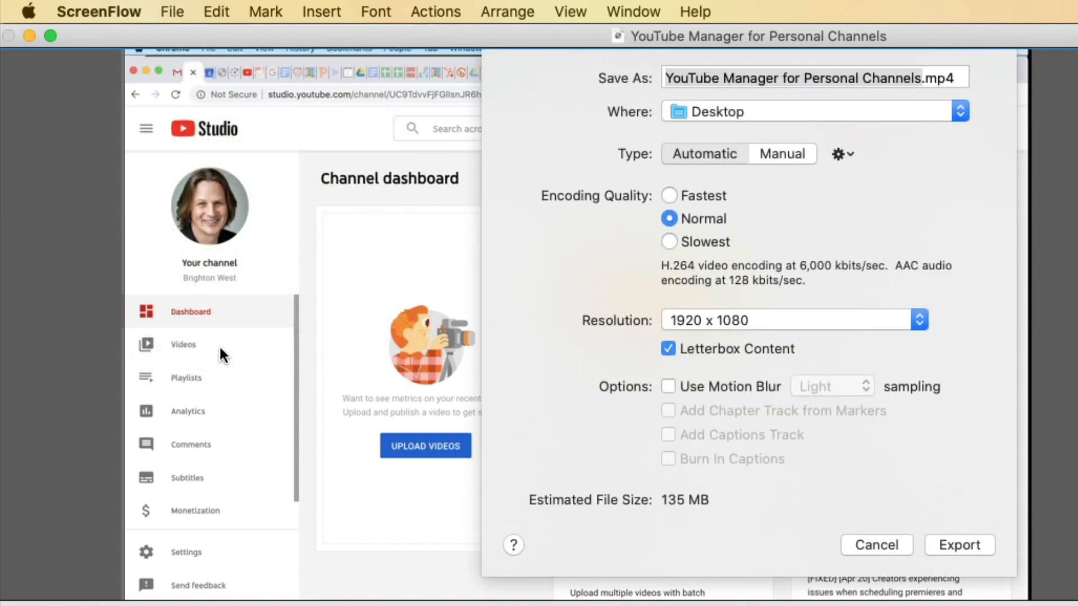
{"action": "left_click", "coordinate": [704, 154]}
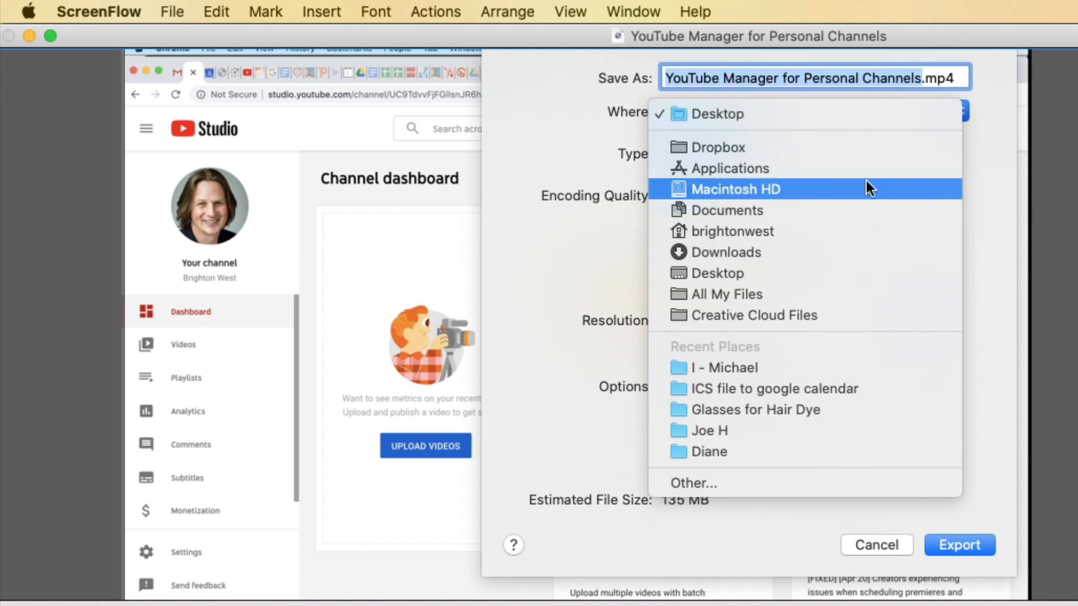
{"action": "left_click", "coordinate": [723, 252]}
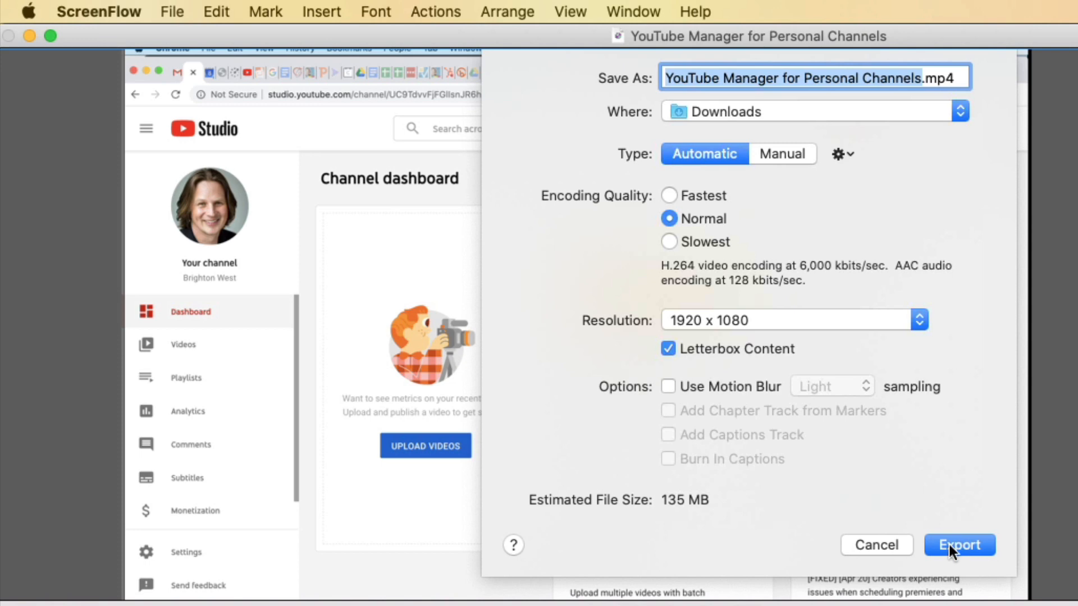
{"action": "left_click", "coordinate": [959, 545]}
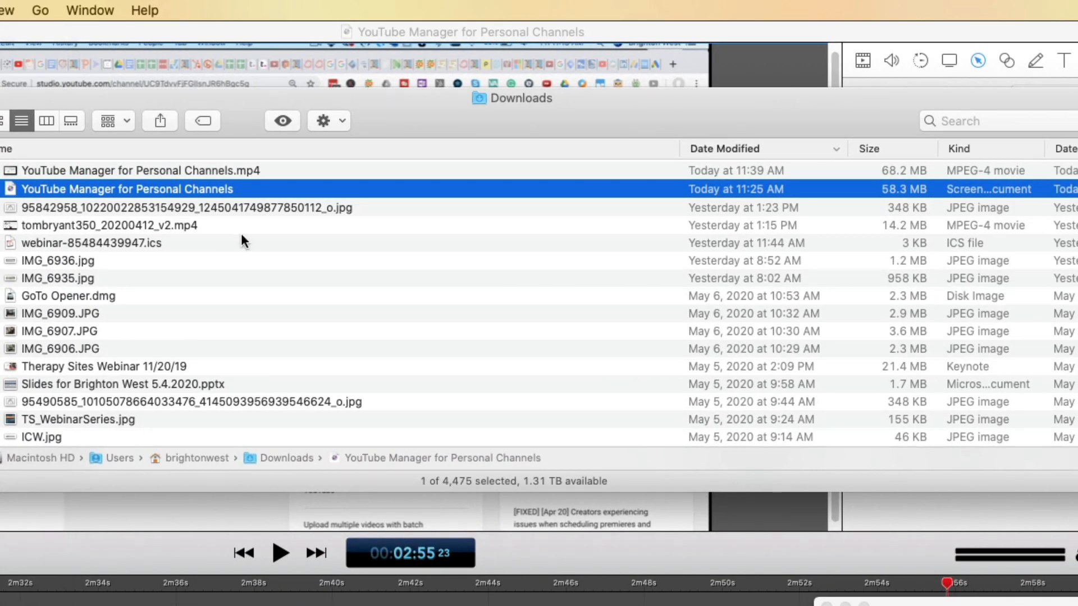
{"action": "mouse_move", "coordinate": [141, 198]}
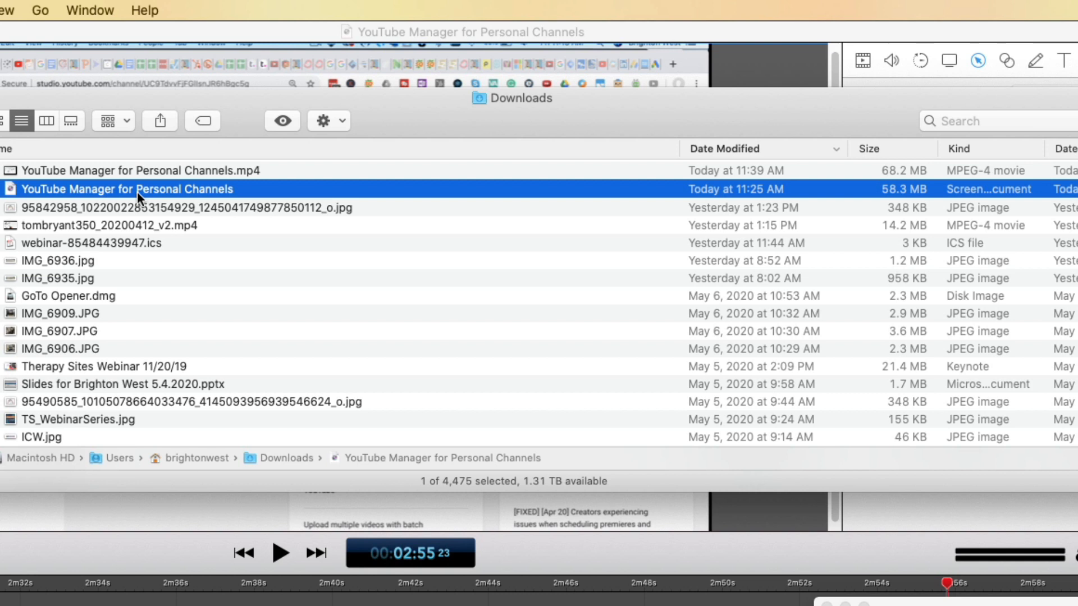
{"action": "mouse_move", "coordinate": [235, 195]}
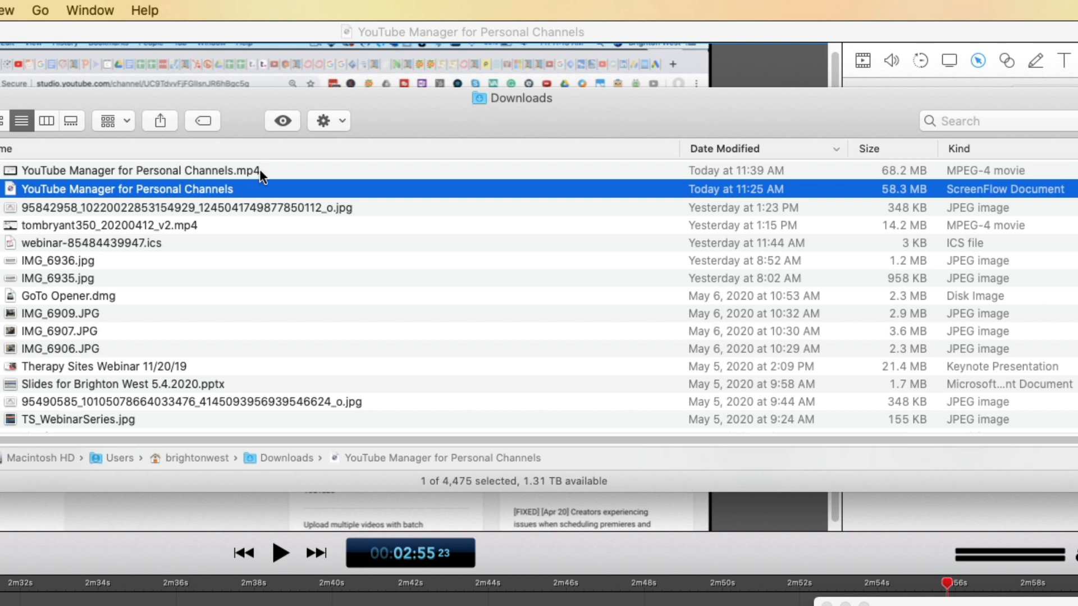
{"action": "mouse_move", "coordinate": [969, 178]}
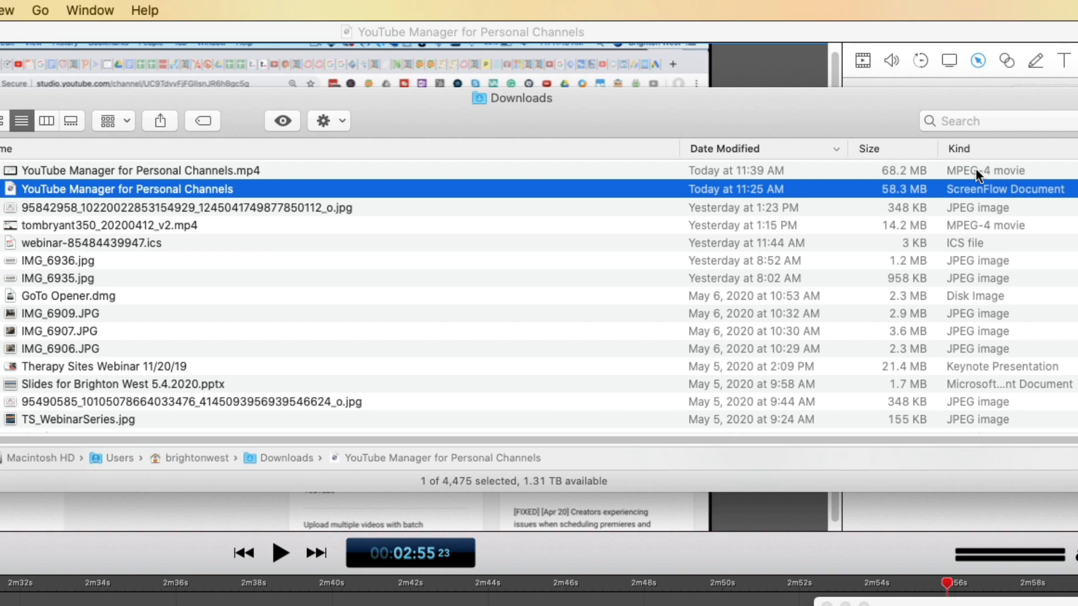
Select 'YouTube Manager for Personal Channels.mp4' in Finder to confirm it's an MPEG-4 movie
{"action": "left_click", "coordinate": [138, 171]}
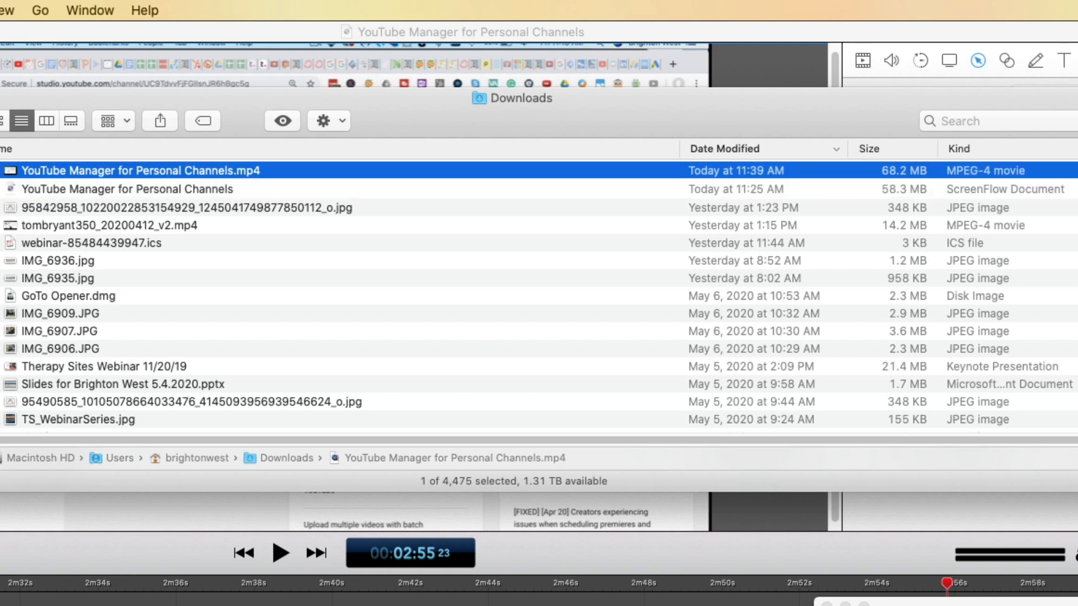
{"action": "left_click", "coordinate": [943, 19]}
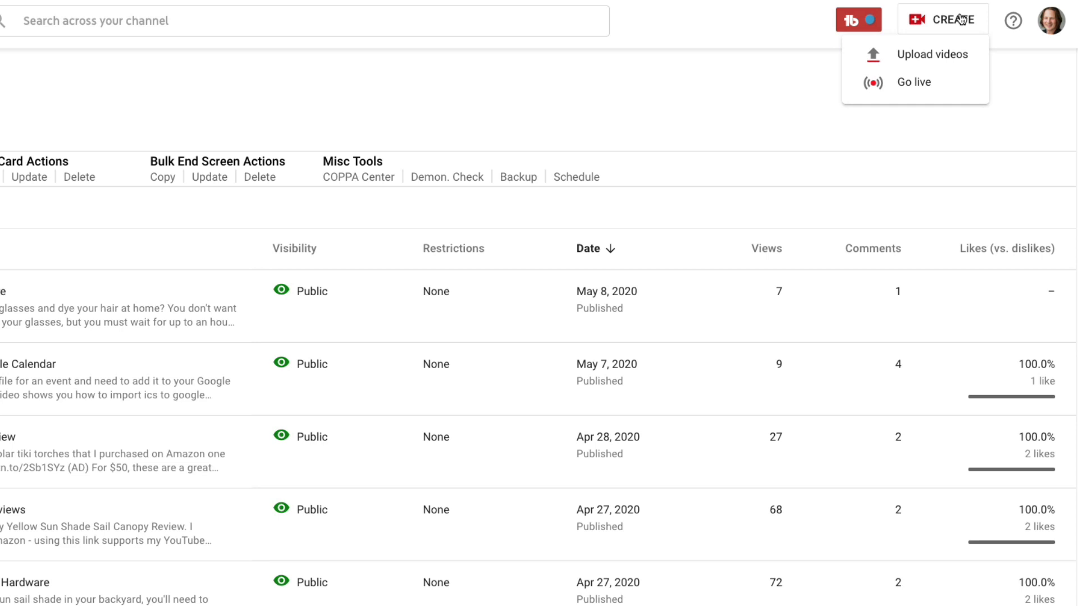
Upload 'YouTube Manager for Personal Channels.mp4' from Downloads to YouTube Studio
{"action": "left_click", "coordinate": [932, 54]}
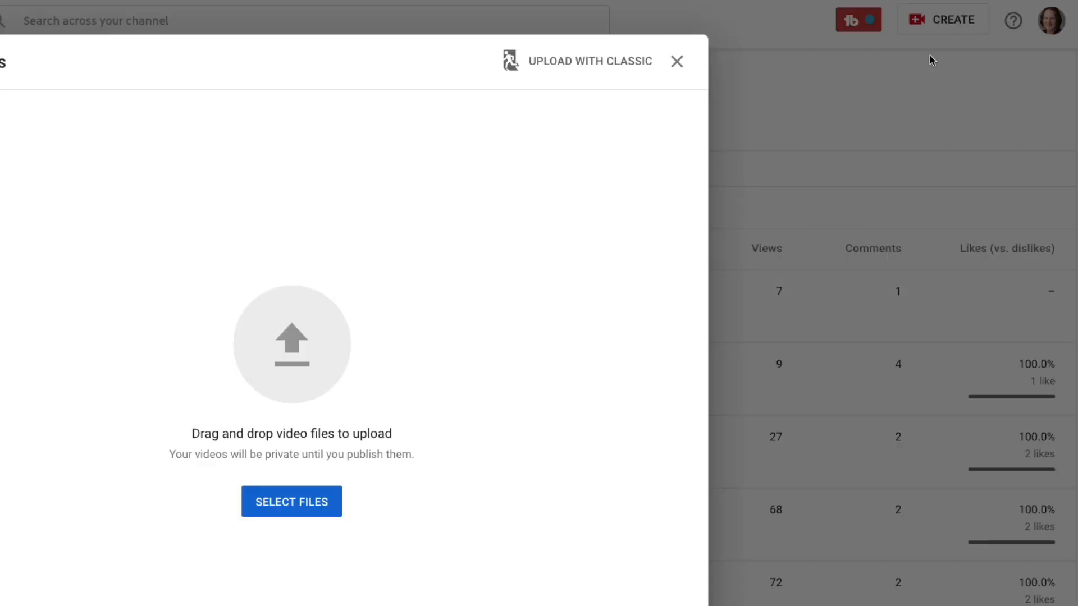
{"action": "left_click", "coordinate": [291, 501]}
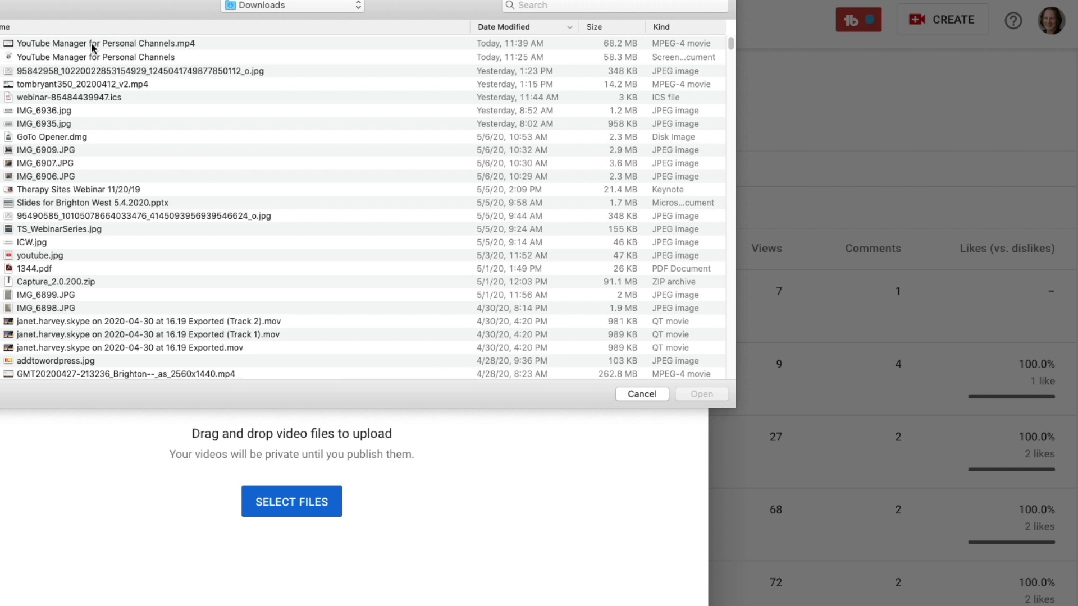
{"action": "left_click", "coordinate": [104, 43]}
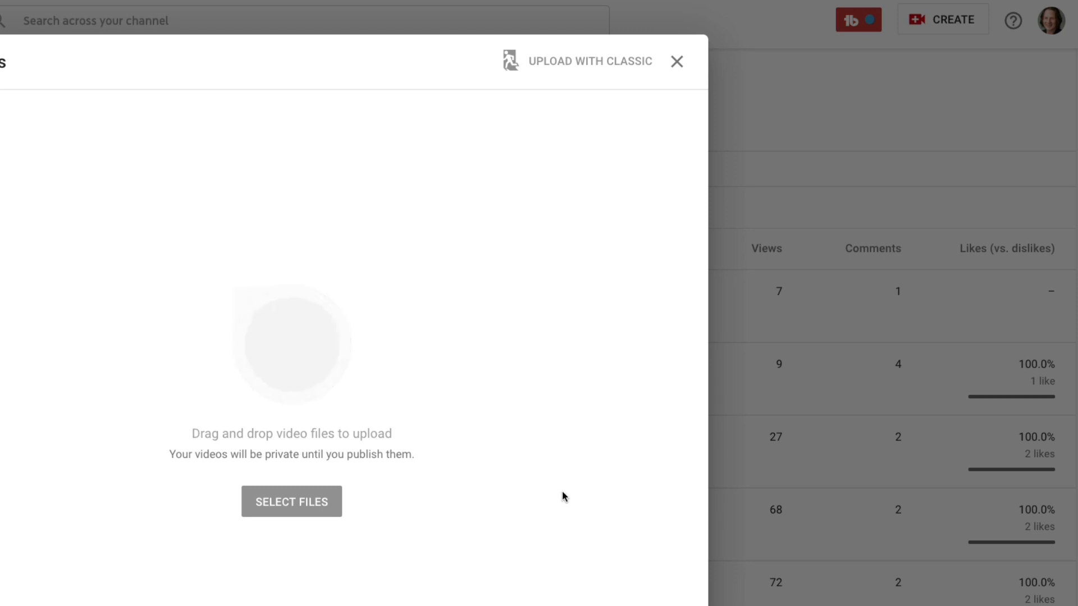
{"action": "left_click", "coordinate": [291, 501]}
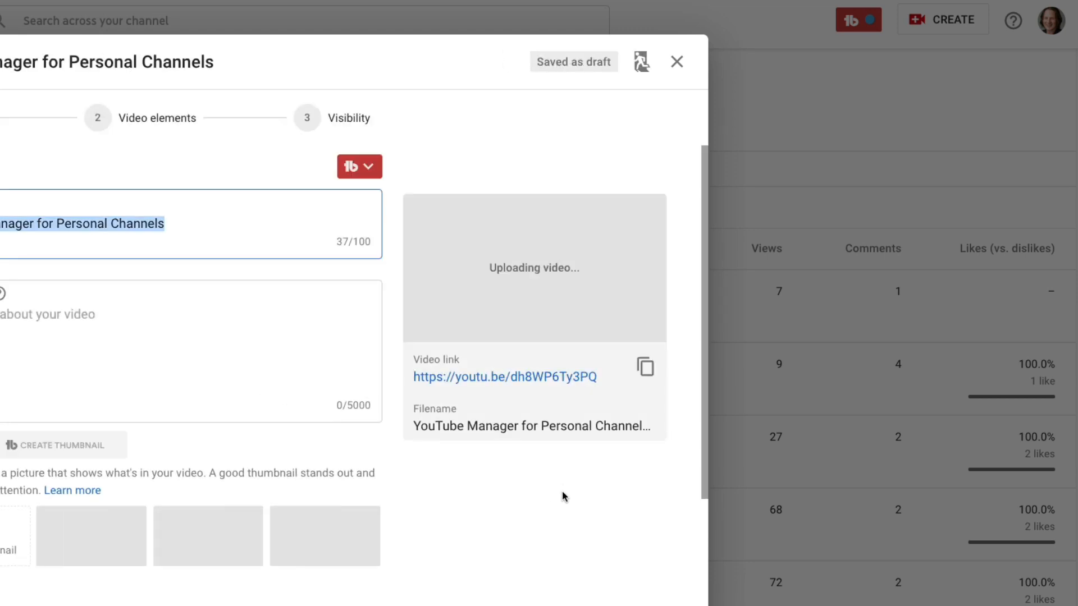